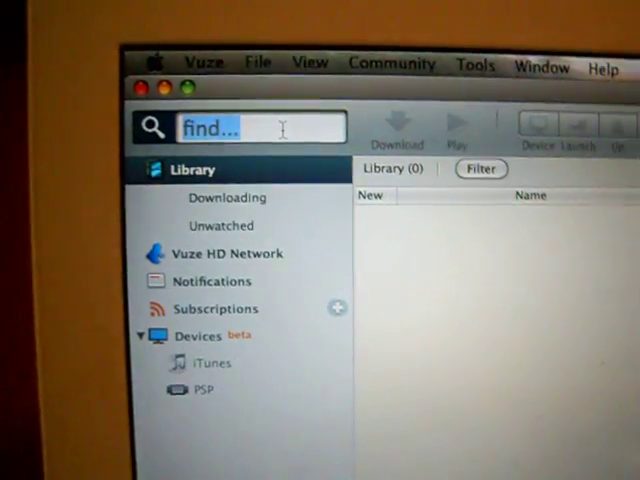
type("harry")
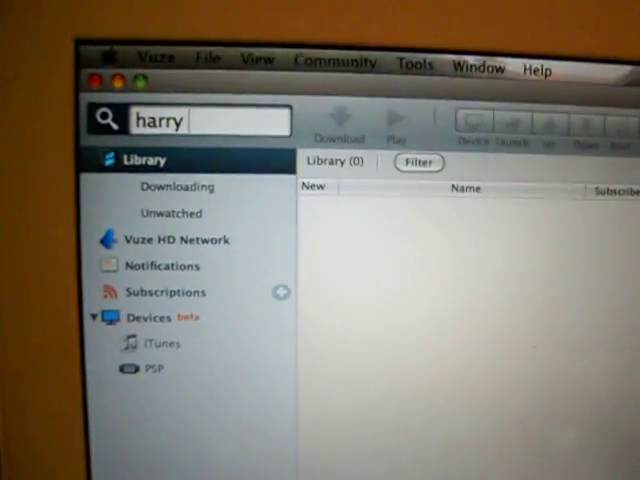